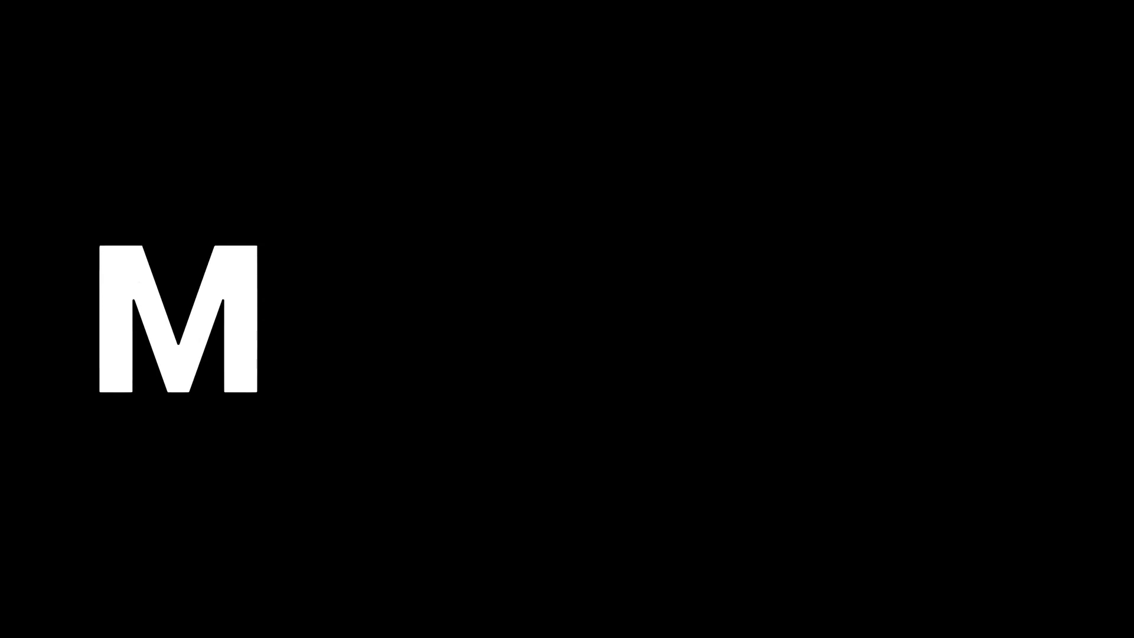
{"action": "type", "text": "O"}
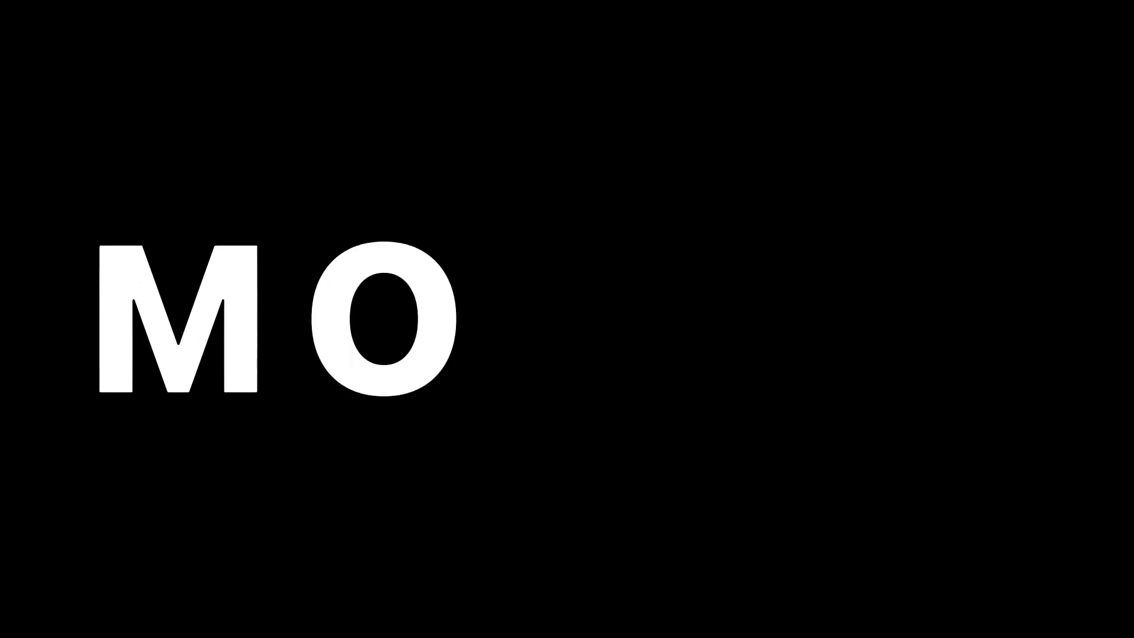
{"action": "type", "text": "C"}
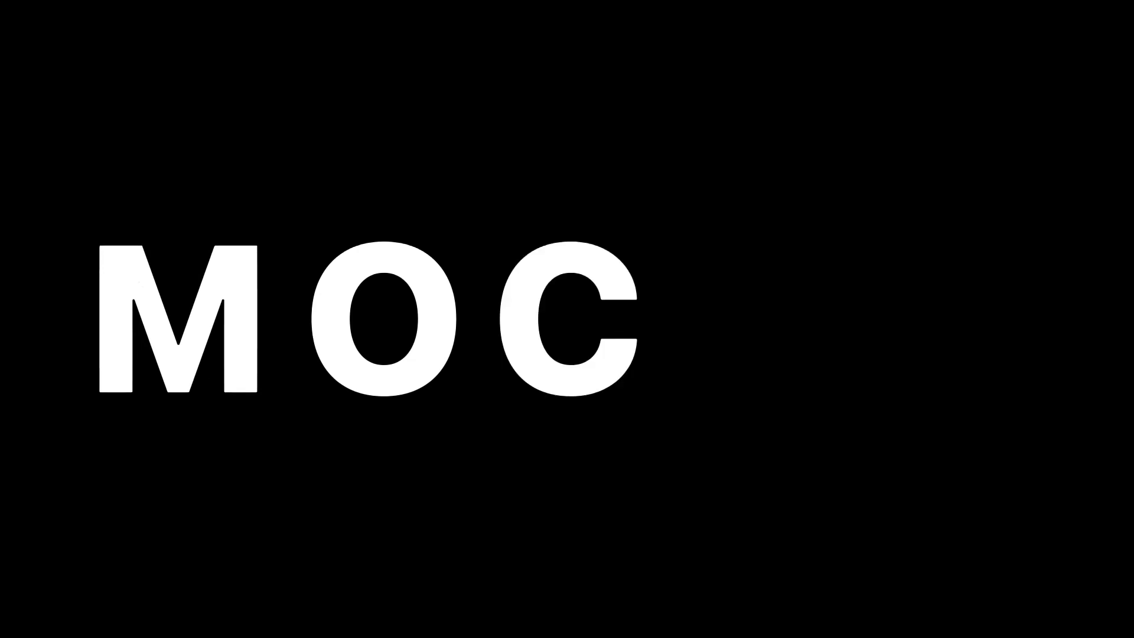